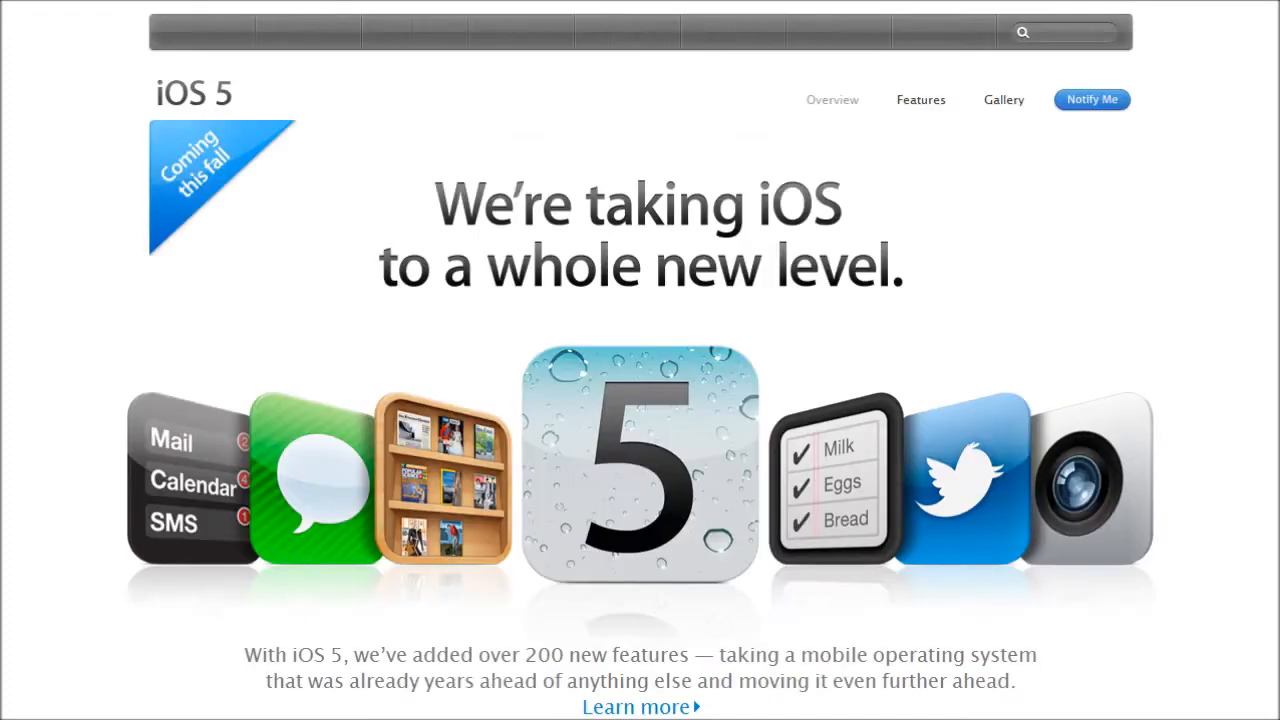
# Step: Go to the iOS 5 Features page and scroll to the Notification Center section
pyautogui.click(920, 100)
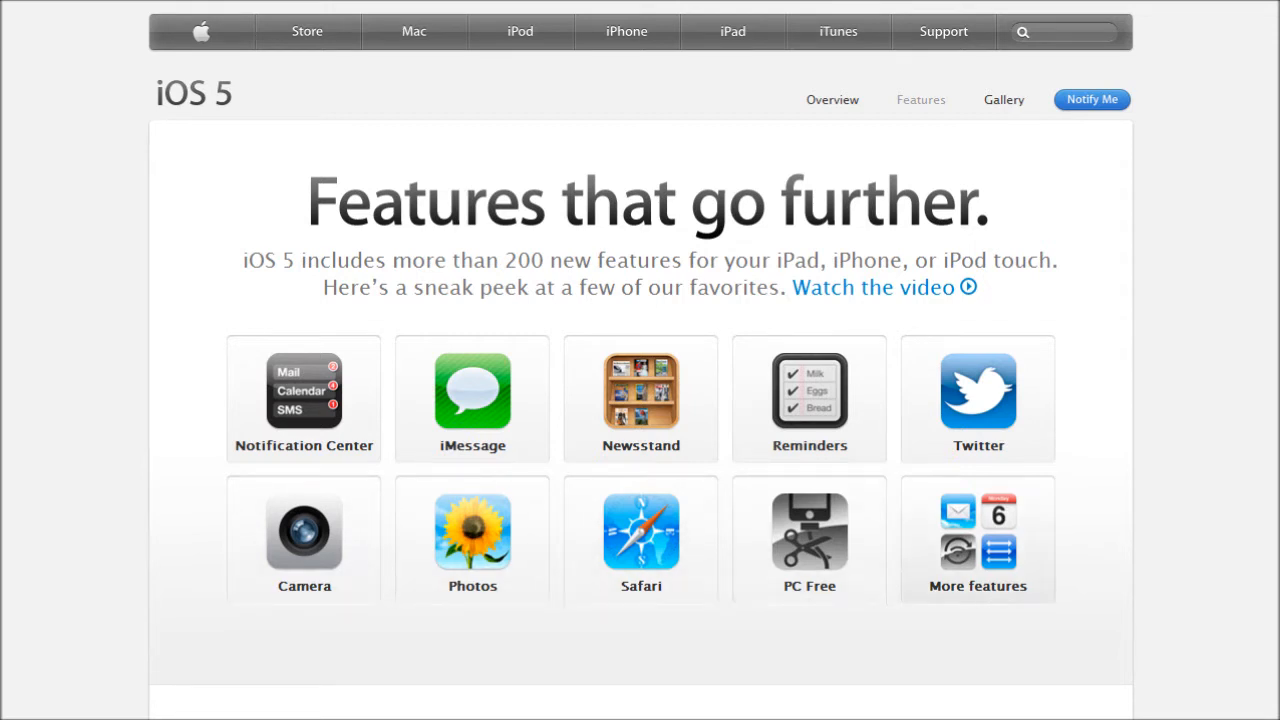
pyautogui.scroll(-3)
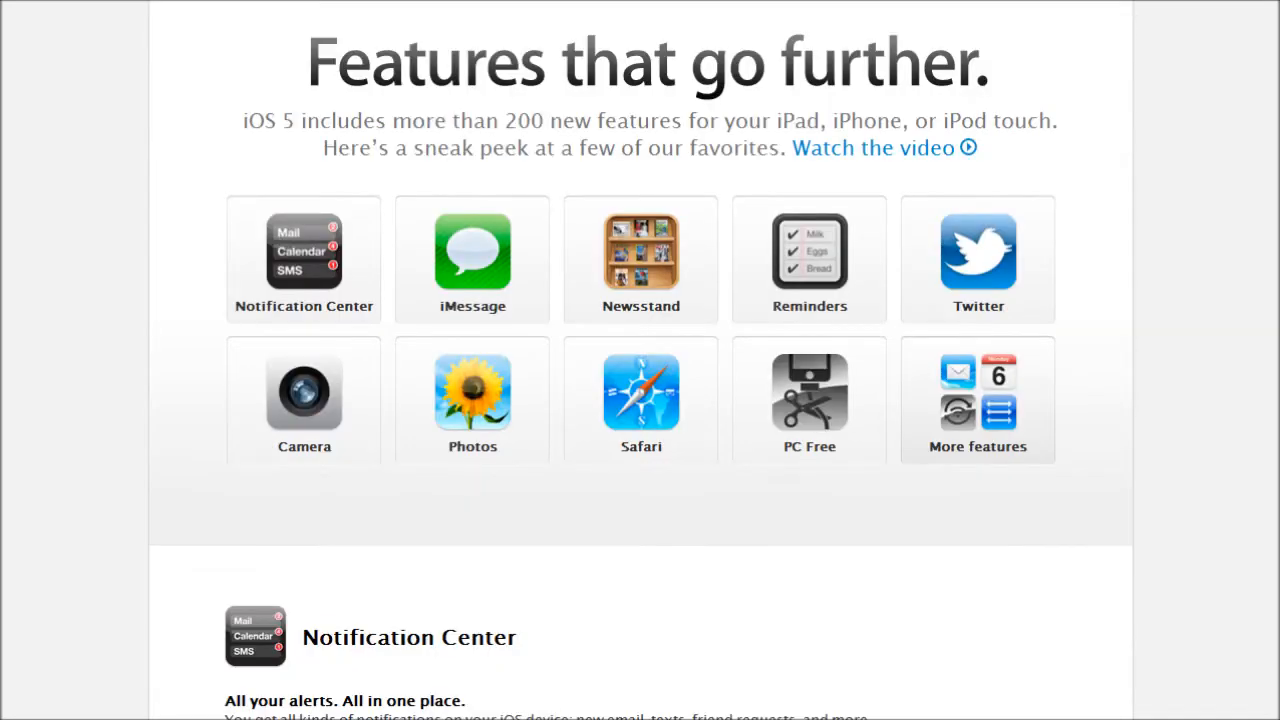
pyautogui.scroll(-3)
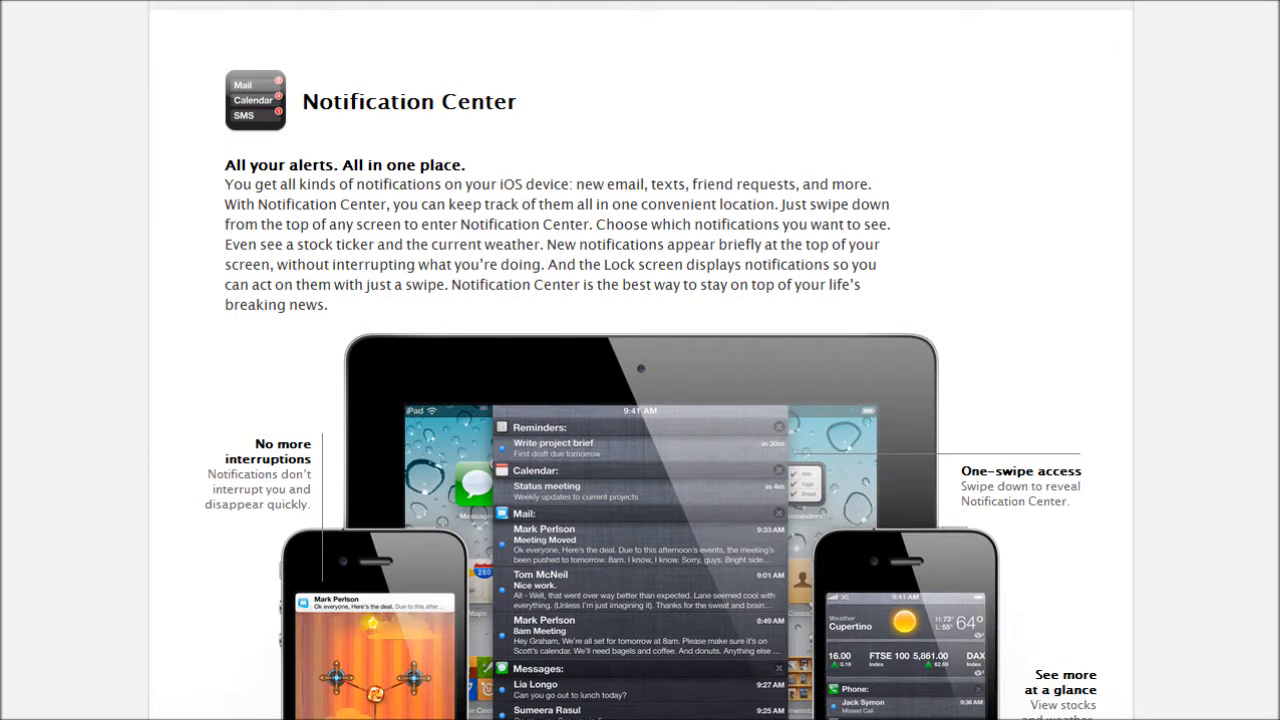
# Step: Scroll past the Notification Center illustrations until the iMessage section appears
pyautogui.scroll(-3)
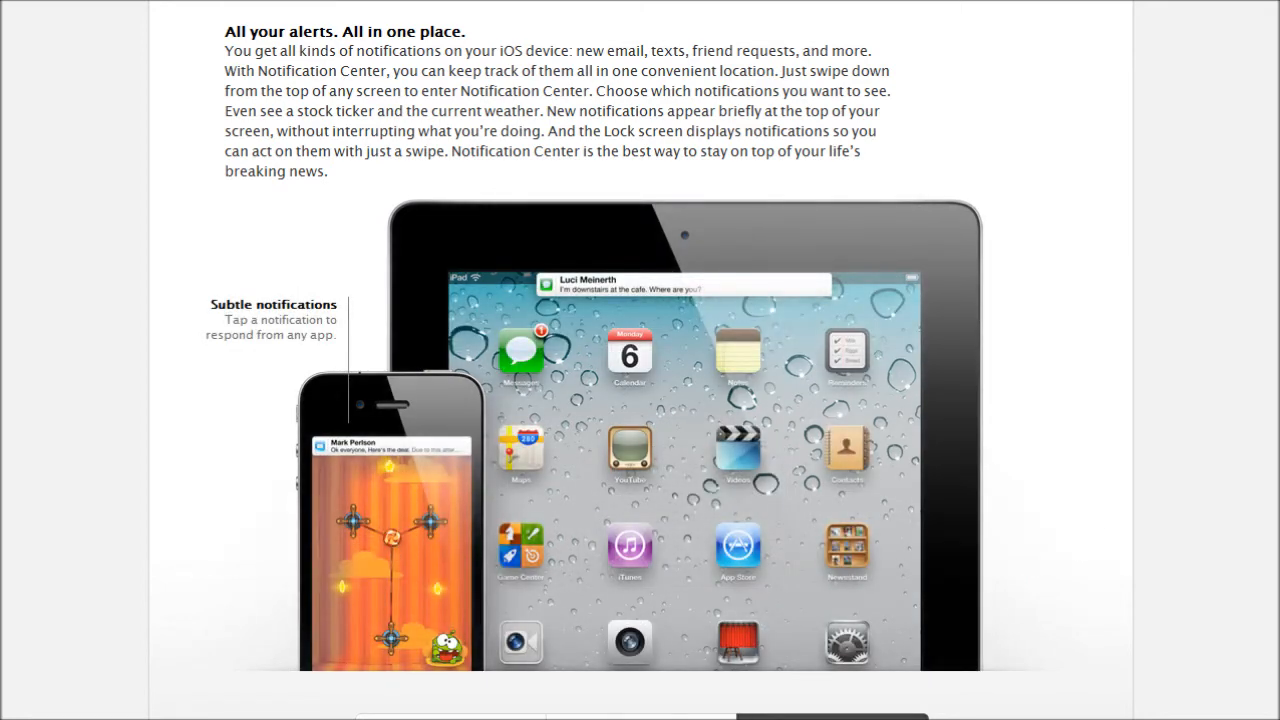
pyautogui.scroll(-3)
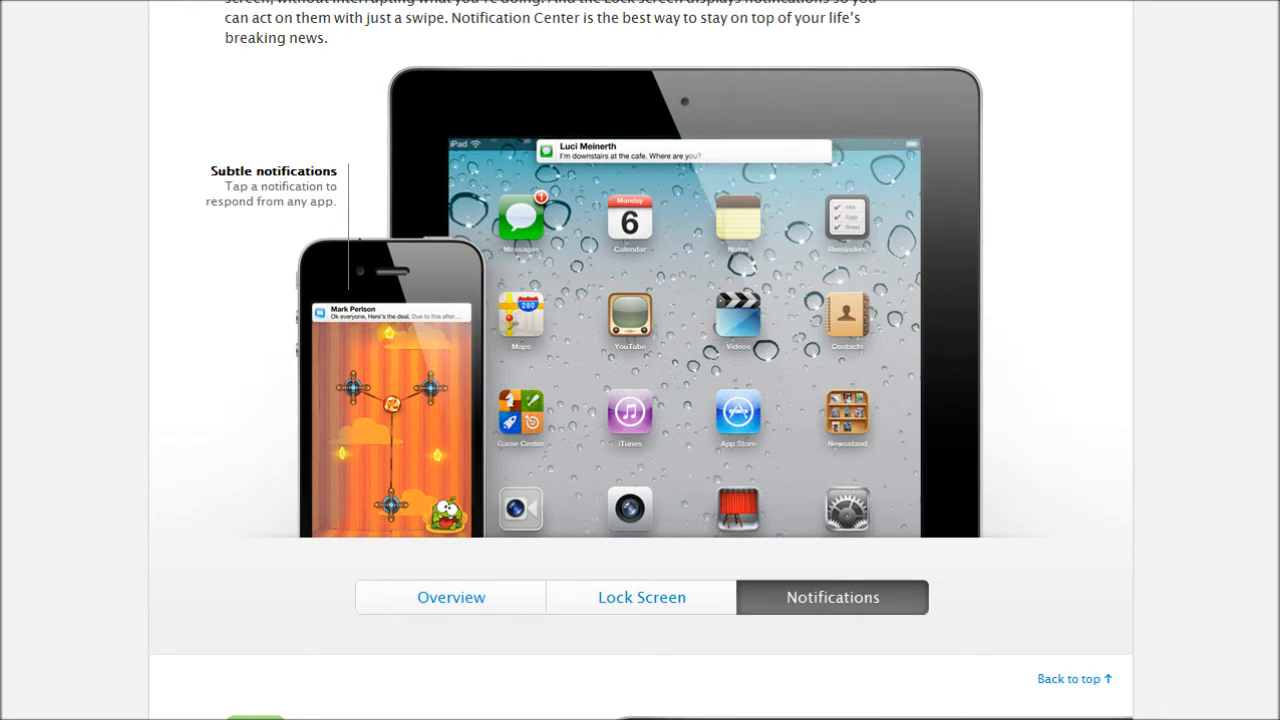
pyautogui.scroll(-3)
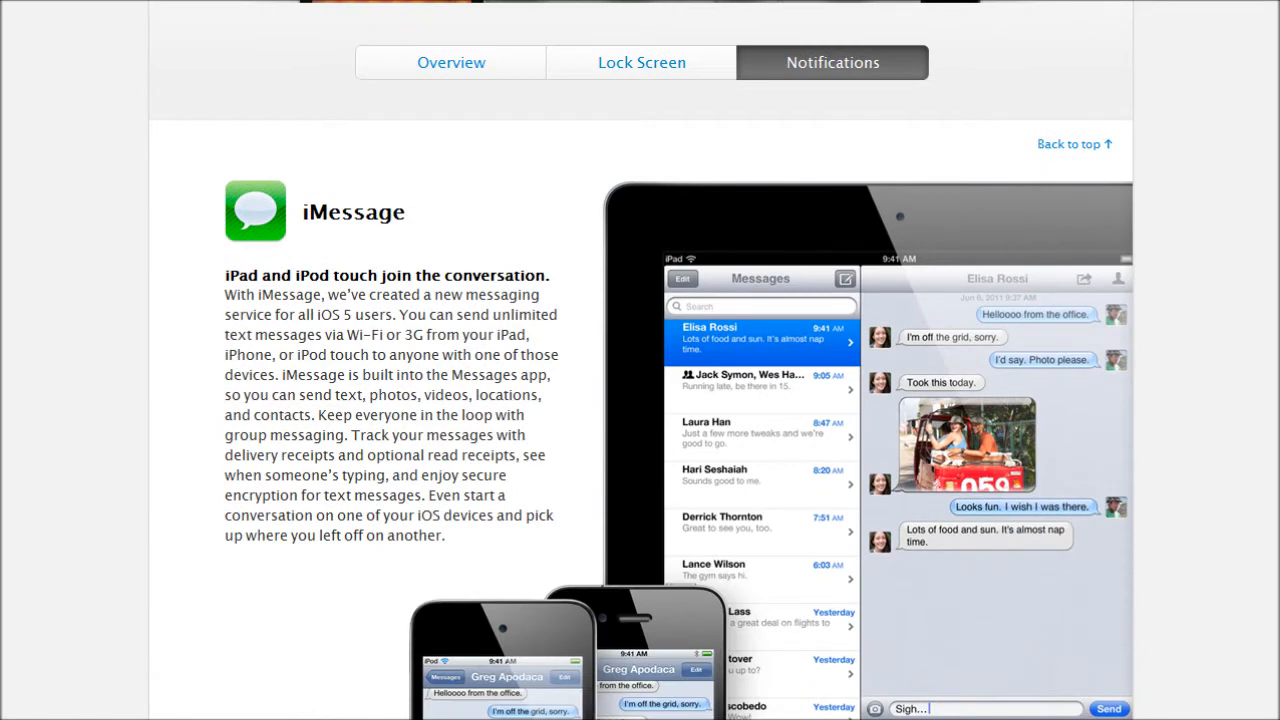
# Step: Scroll through the iMessage section until the Newsstand heading and description appear
pyautogui.scroll(-3)
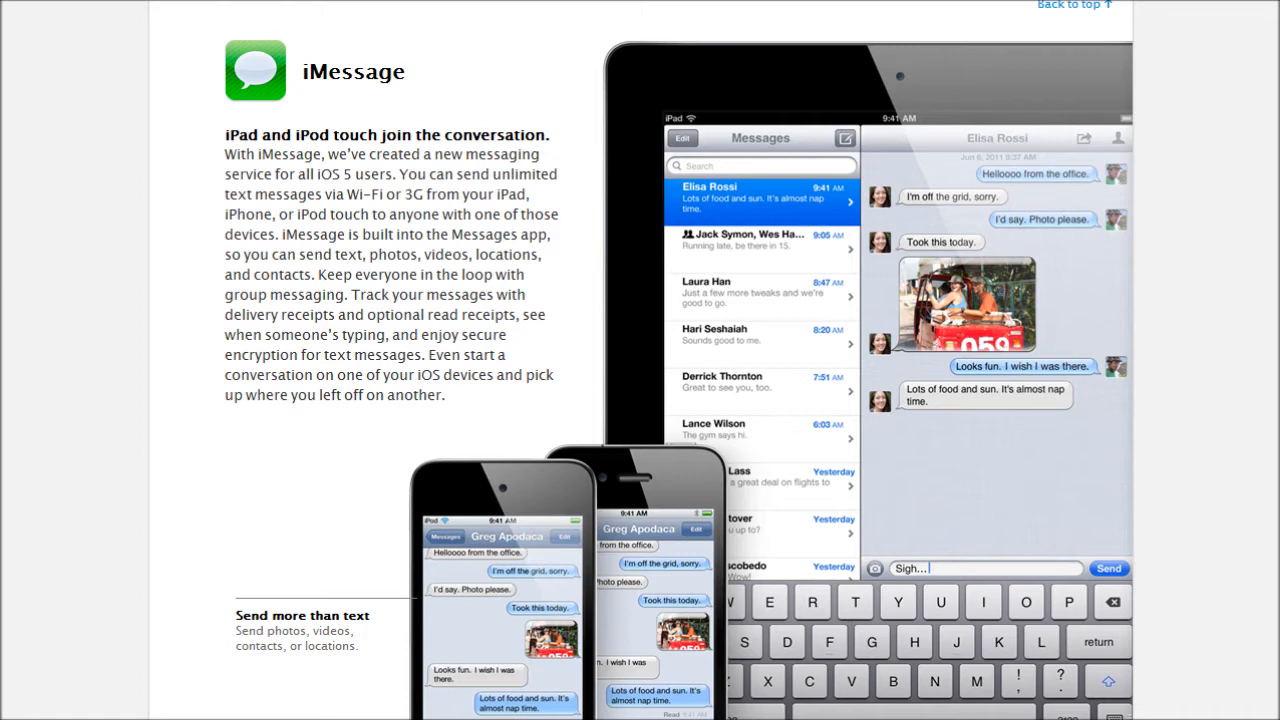
pyautogui.scroll(-3)
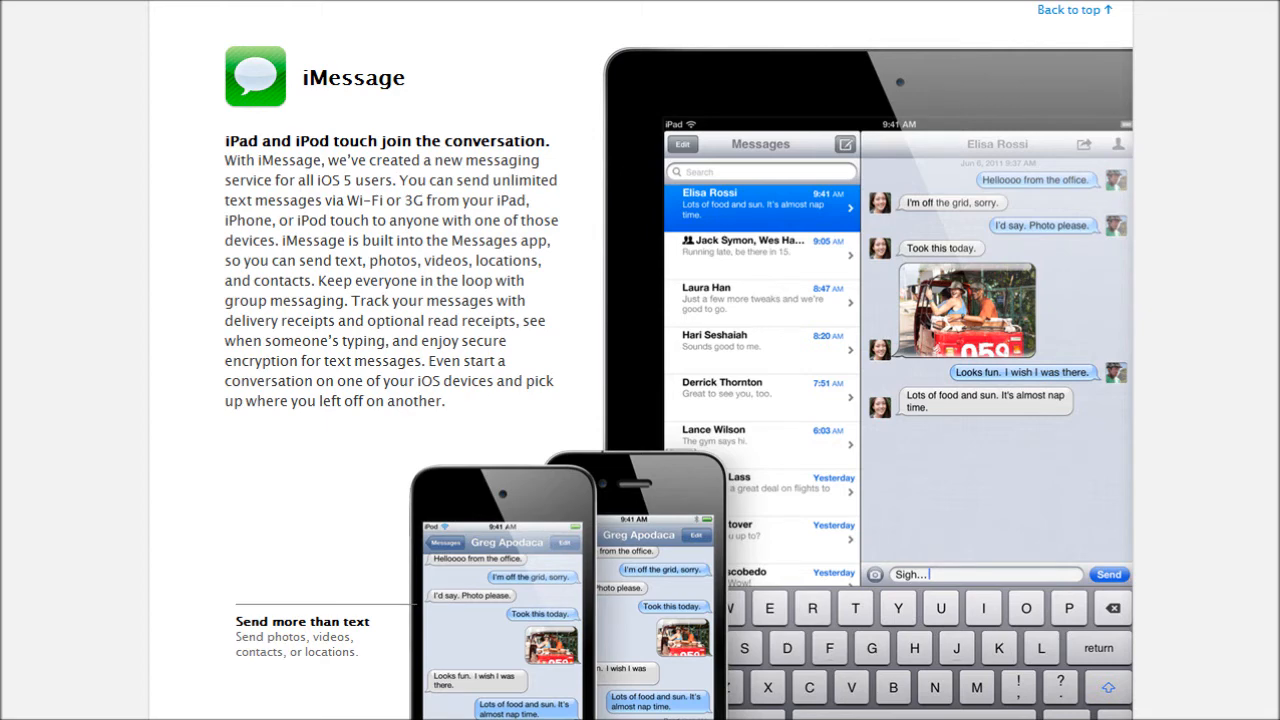
pyautogui.scroll(-3)
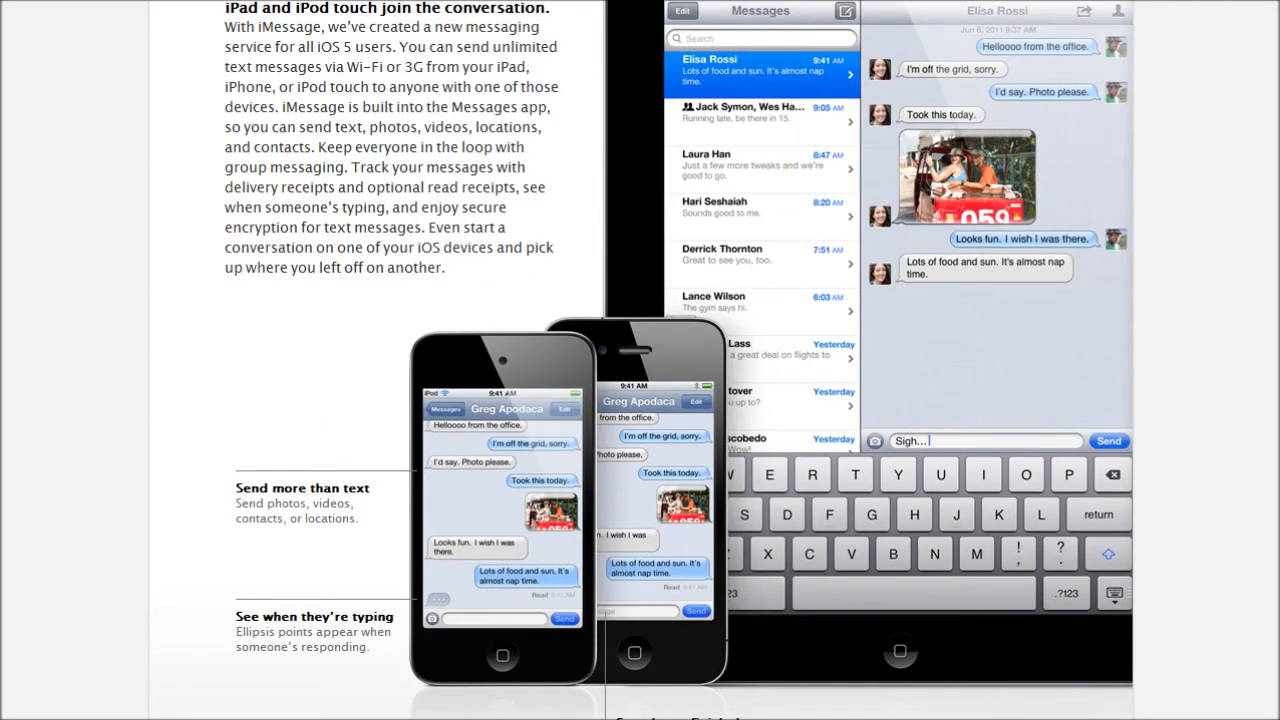
pyautogui.scroll(-3)
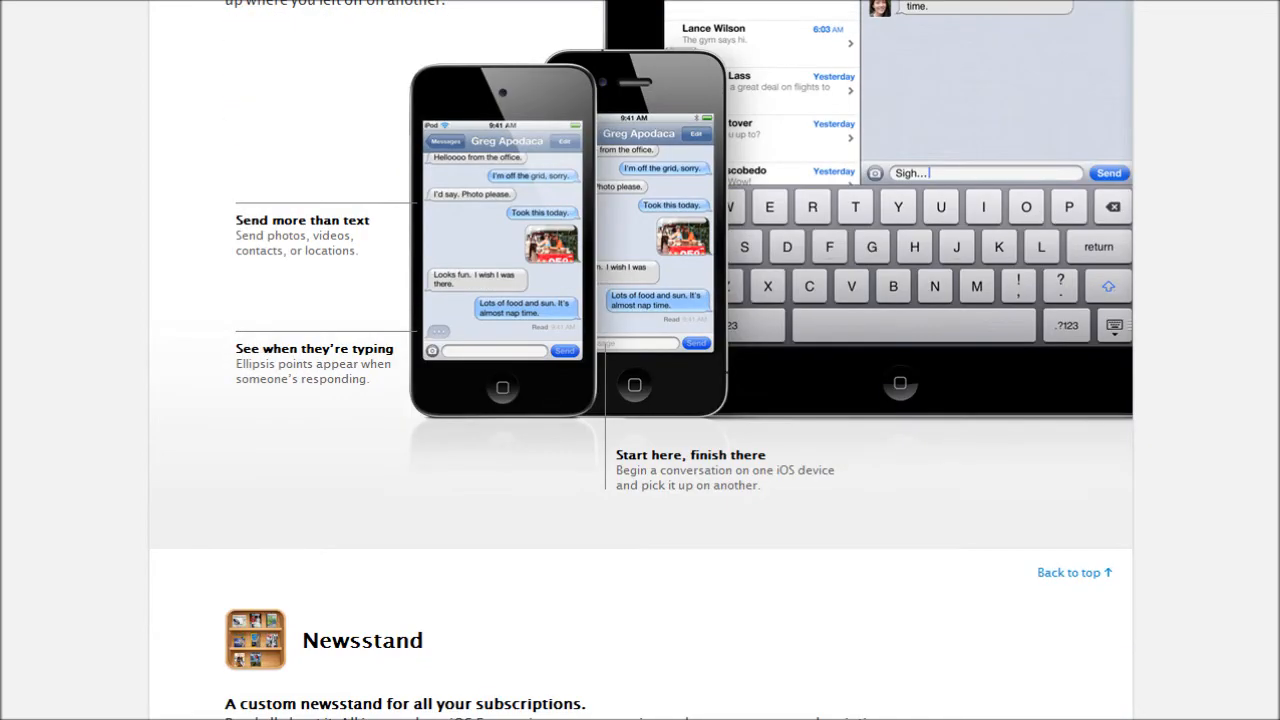
pyautogui.scroll(-3)
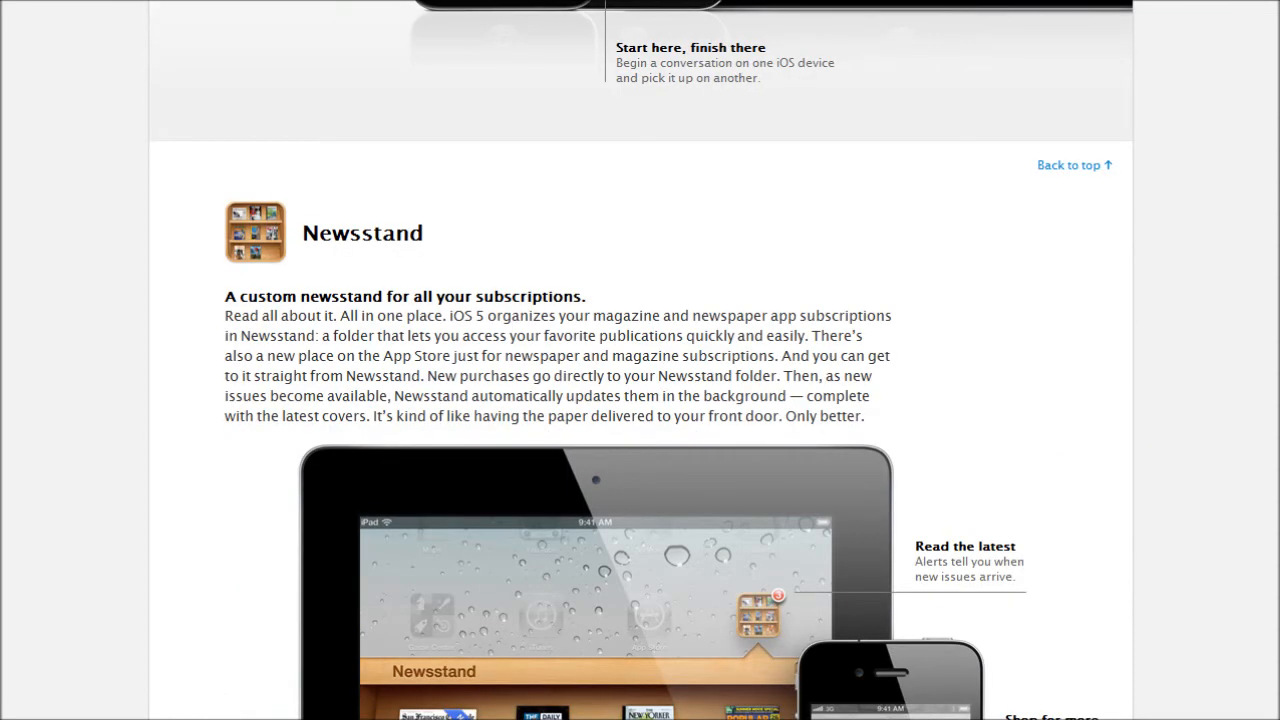
# Step: Scroll down the Newsstand section and show its Shop for Subscriptions view
pyautogui.scroll(-3)
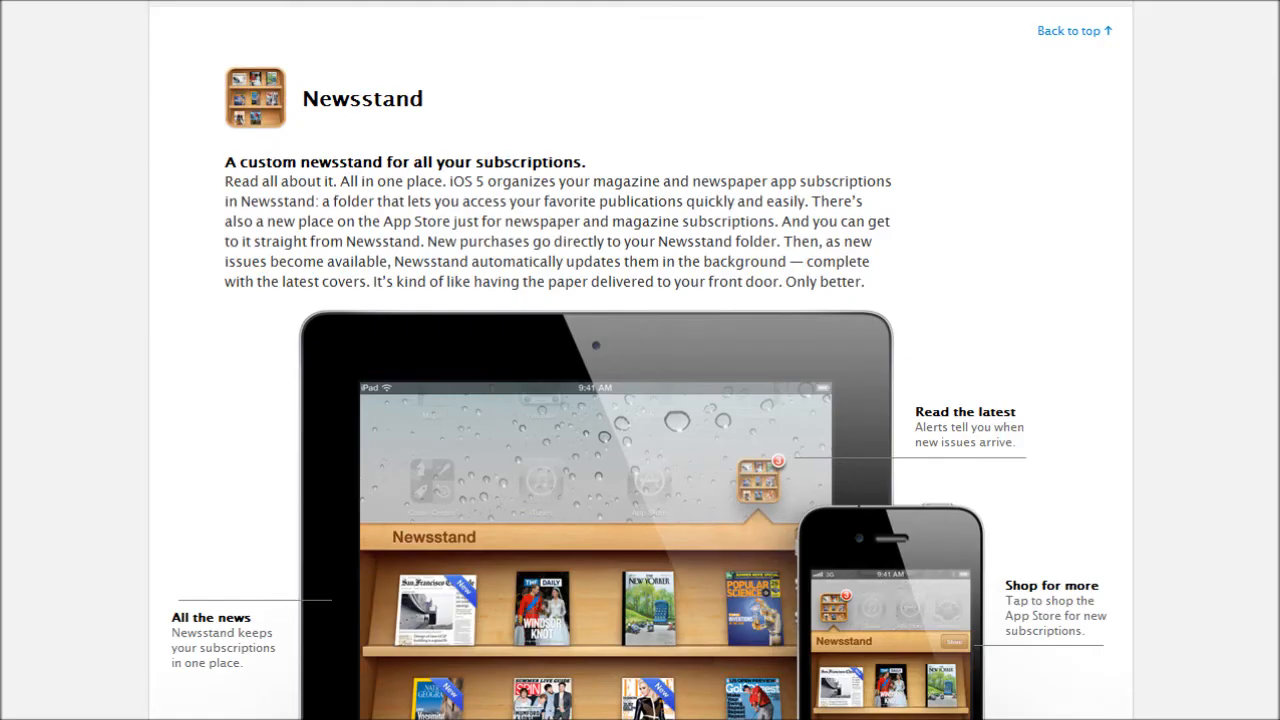
pyautogui.scroll(-3)
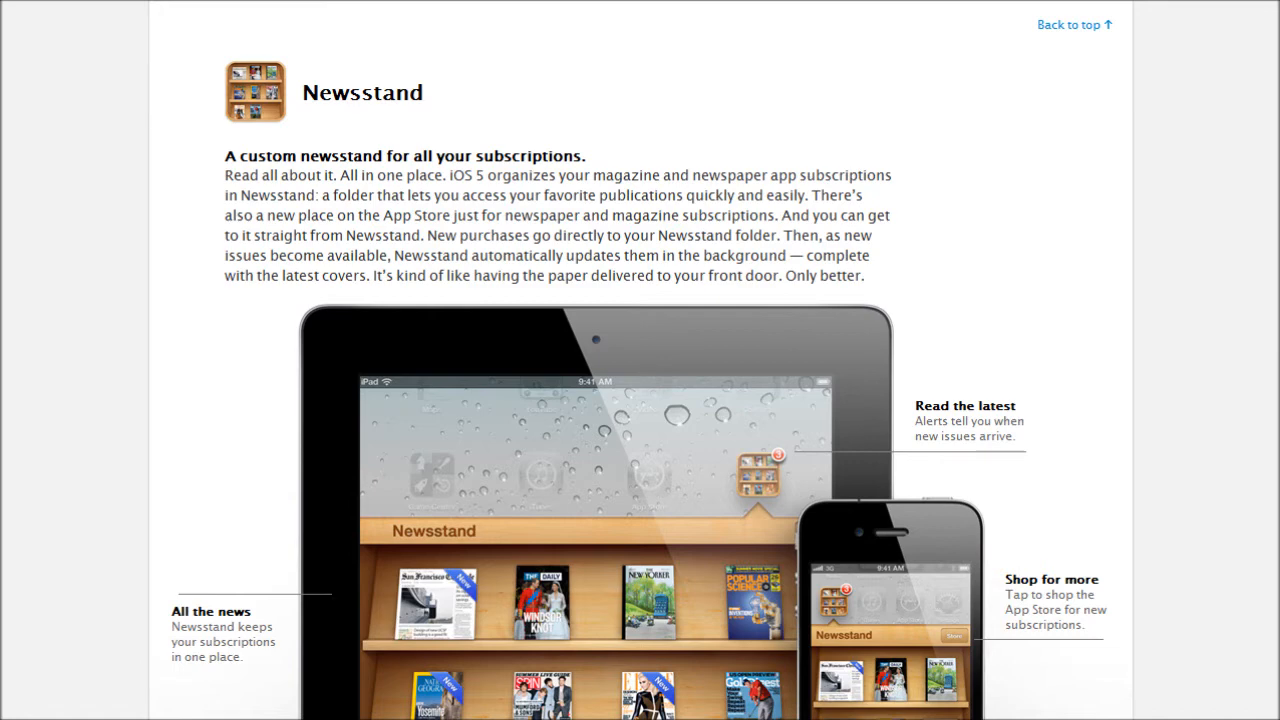
pyautogui.scroll(-3)
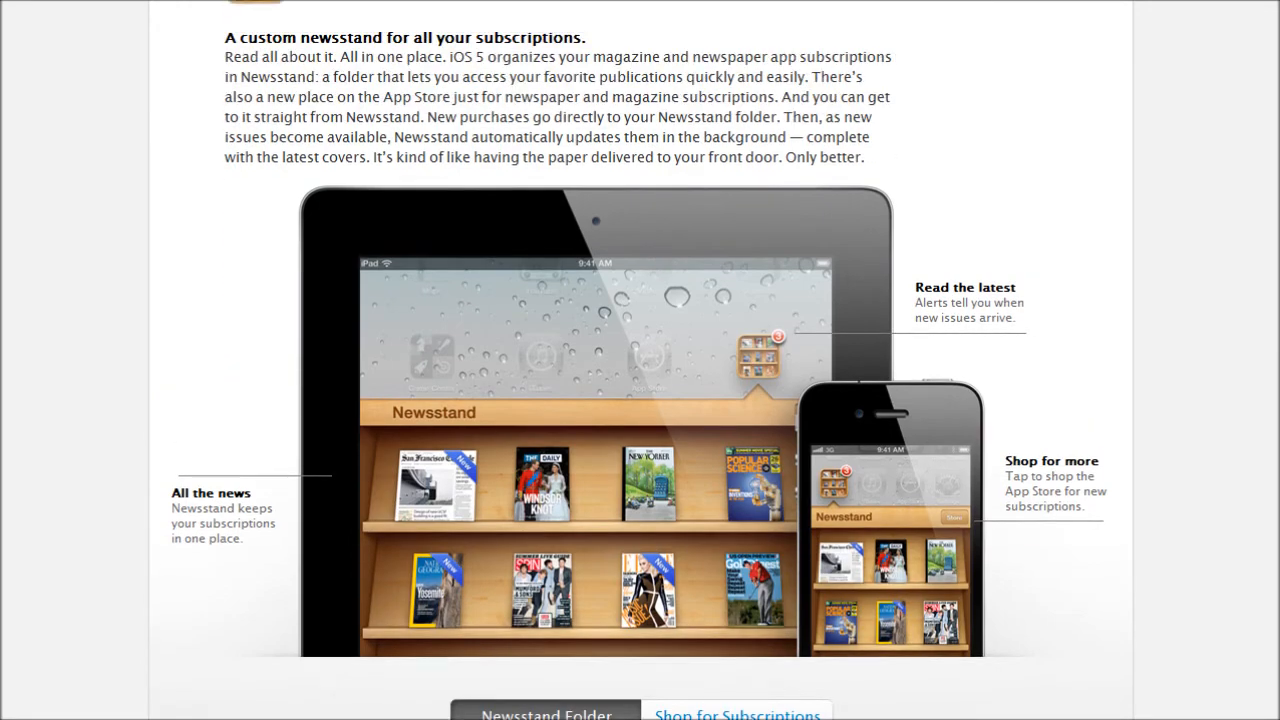
pyautogui.scroll(-3)
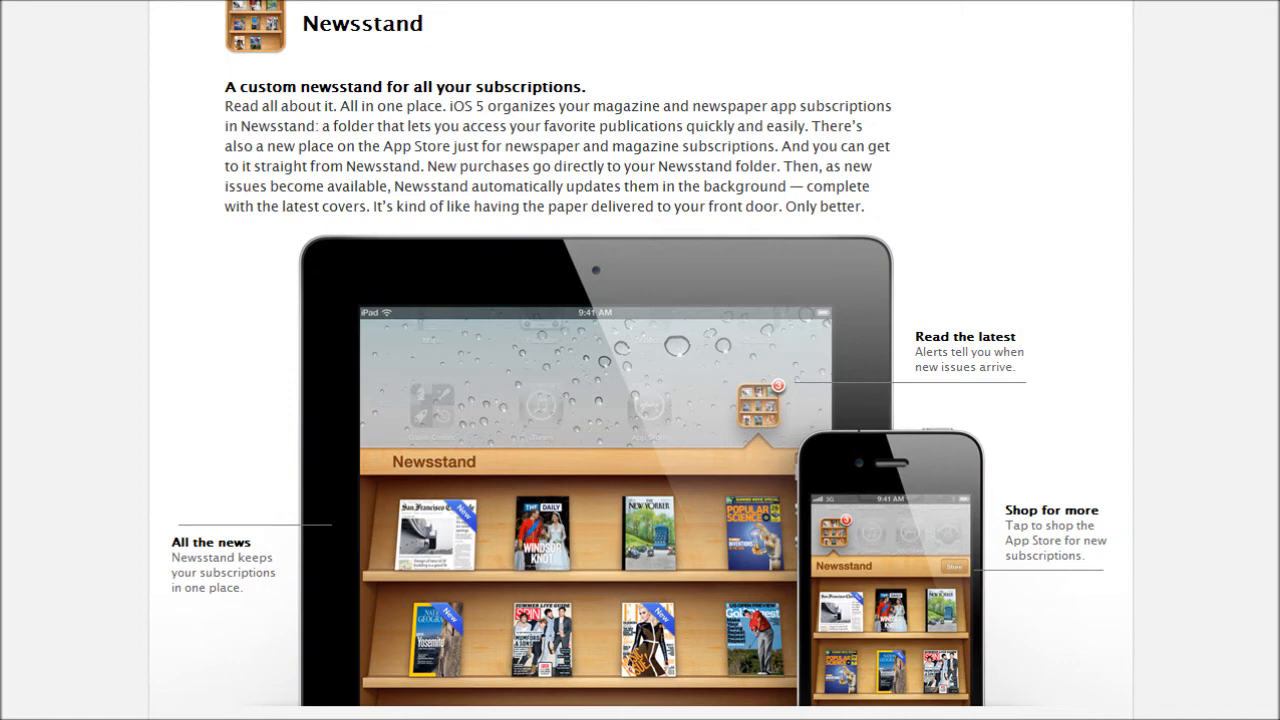
pyautogui.scroll(-3)
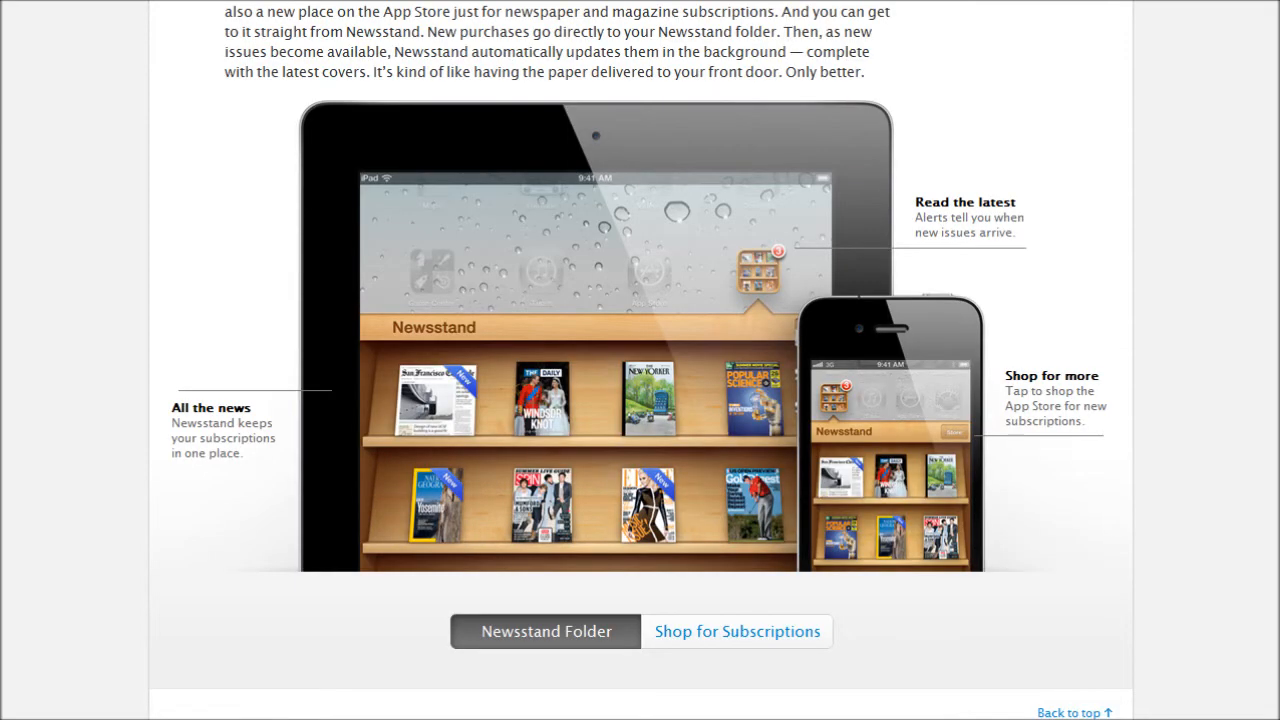
pyautogui.click(736, 632)
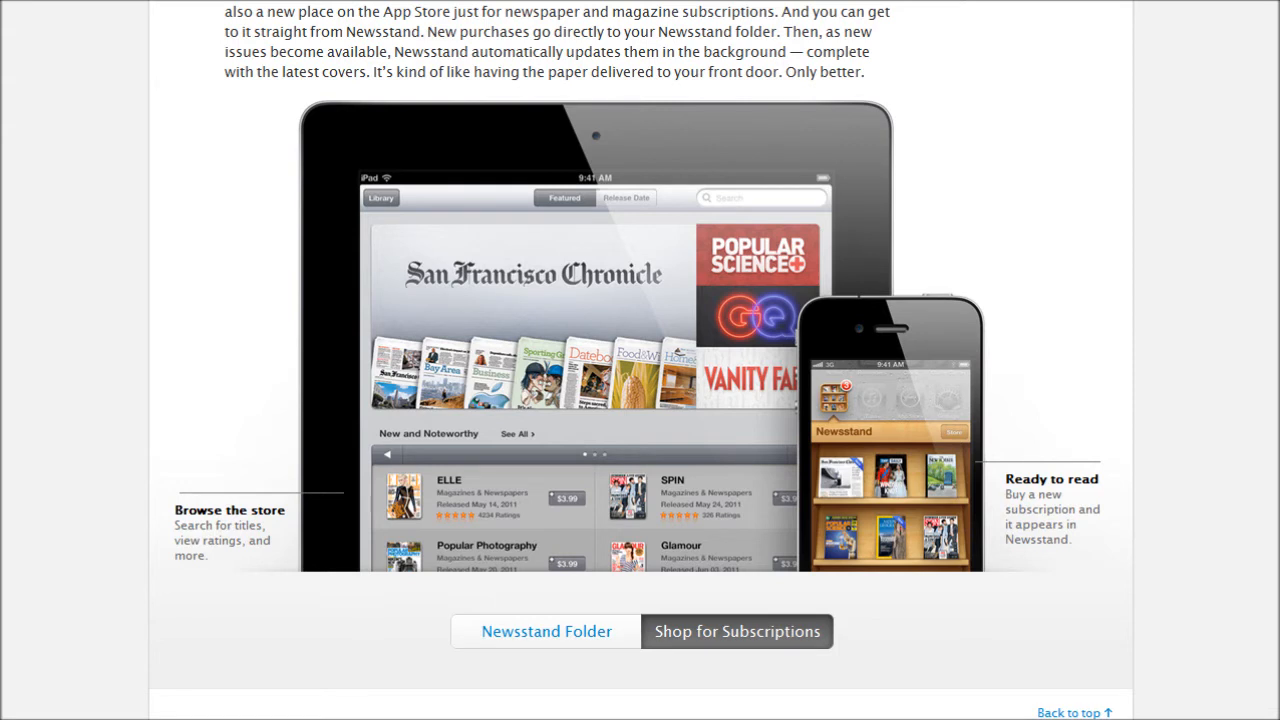
# Step: Scroll to the Reminders section and show its Location Reminders illustration
pyautogui.scroll(-3)
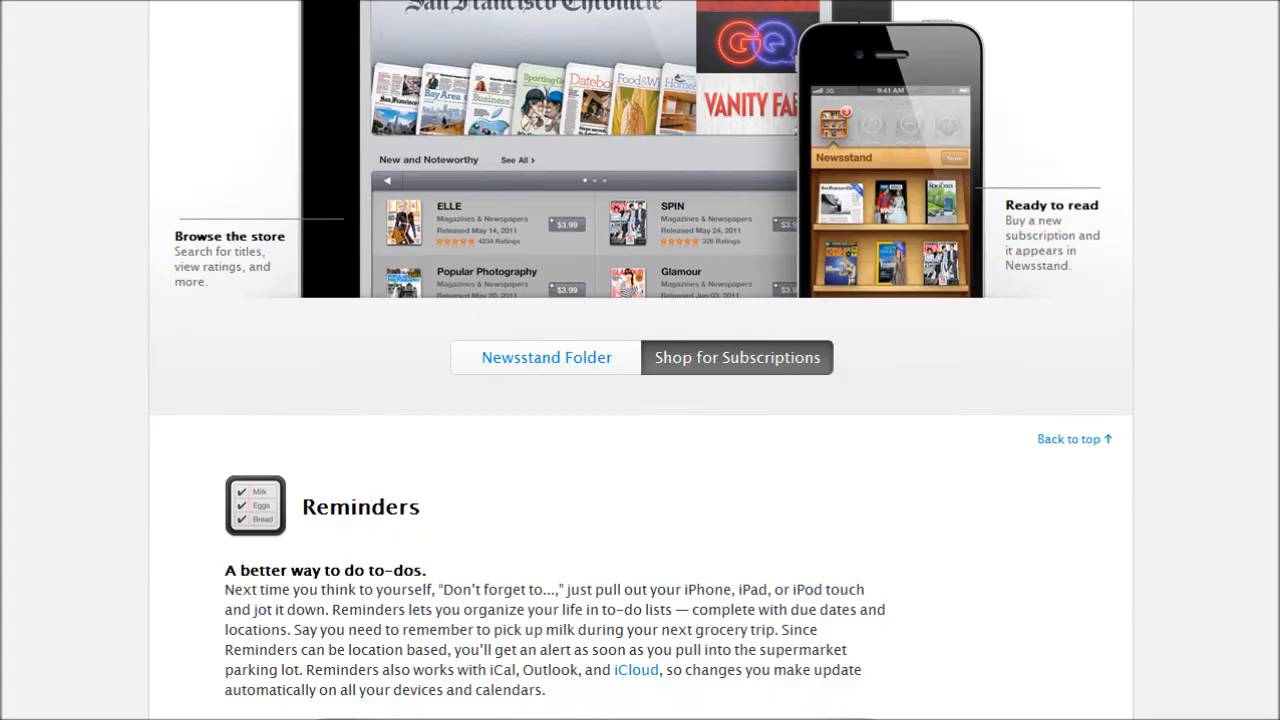
pyautogui.scroll(-3)
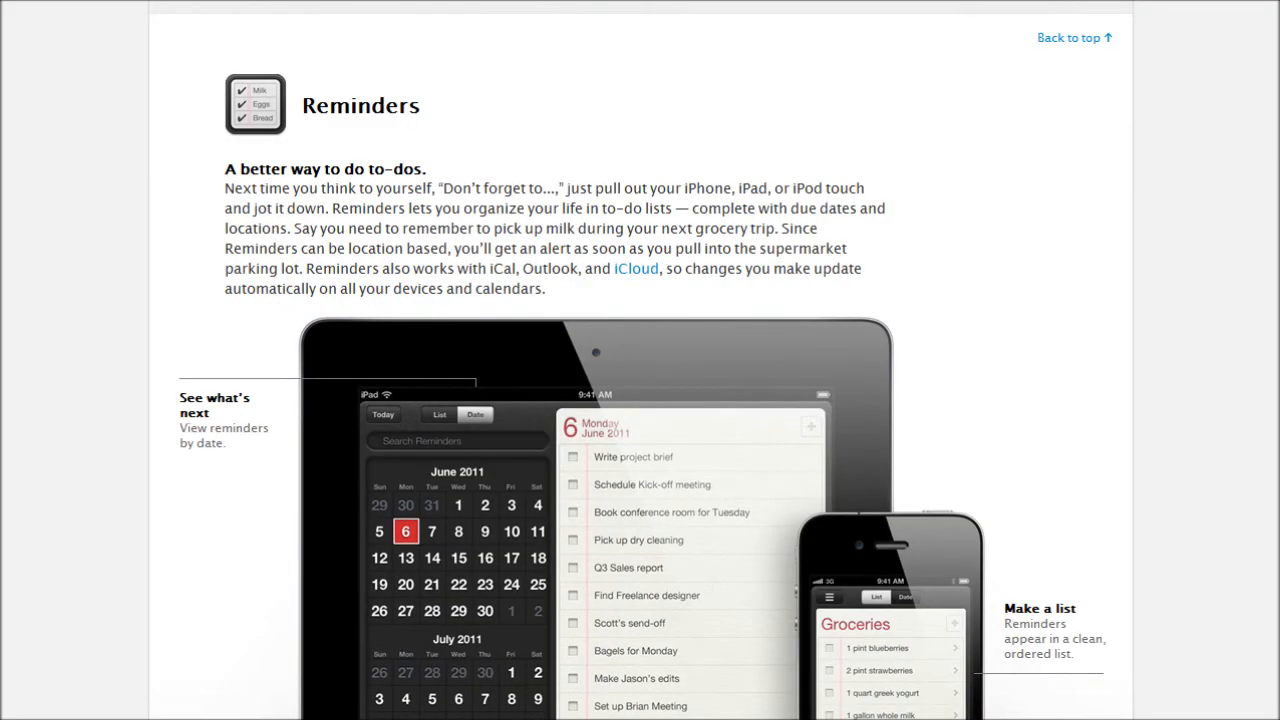
pyautogui.scroll(-3)
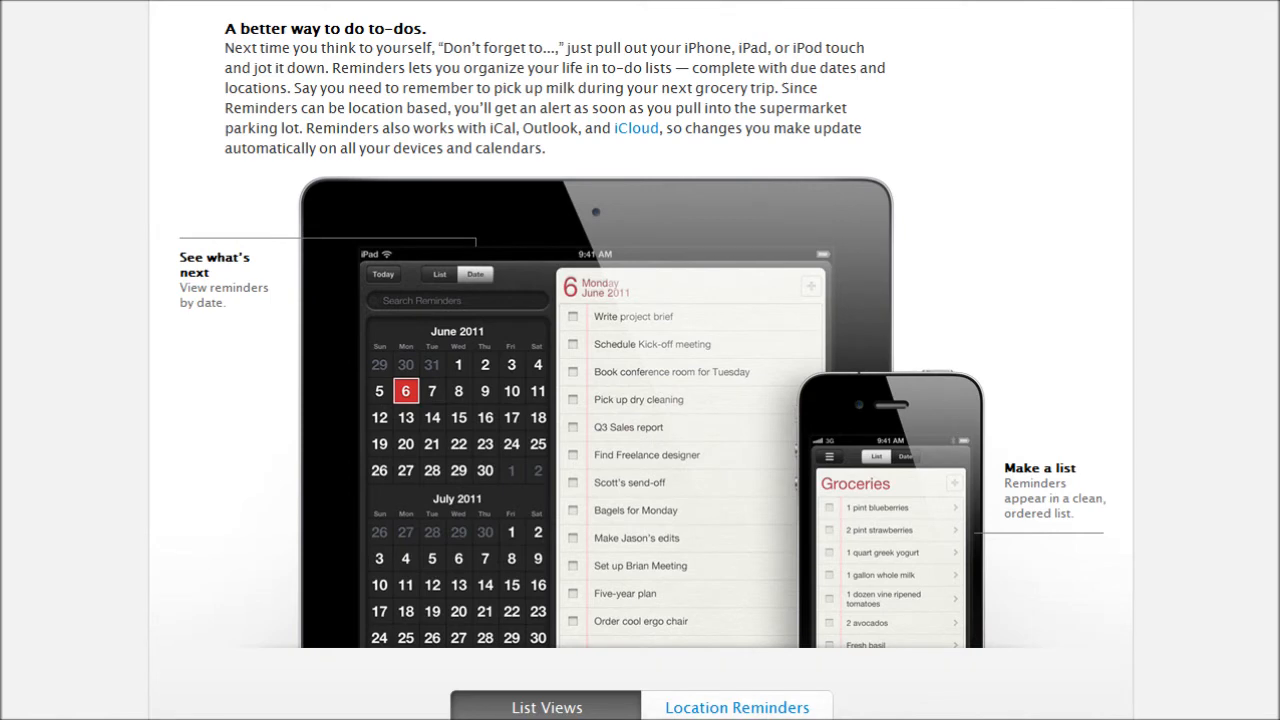
pyautogui.click(736, 708)
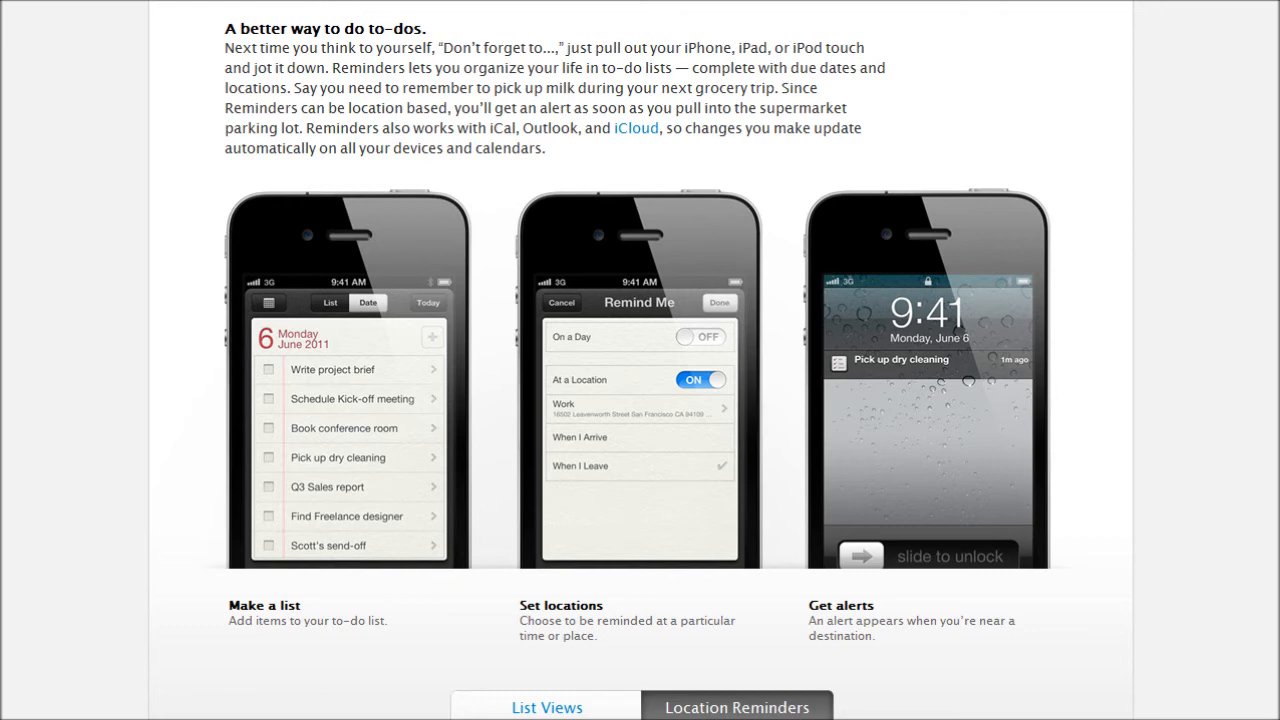
# Step: Scroll through the Twitter section to its App Integration view of Safari, YouTube and Maps
pyautogui.scroll(-3)
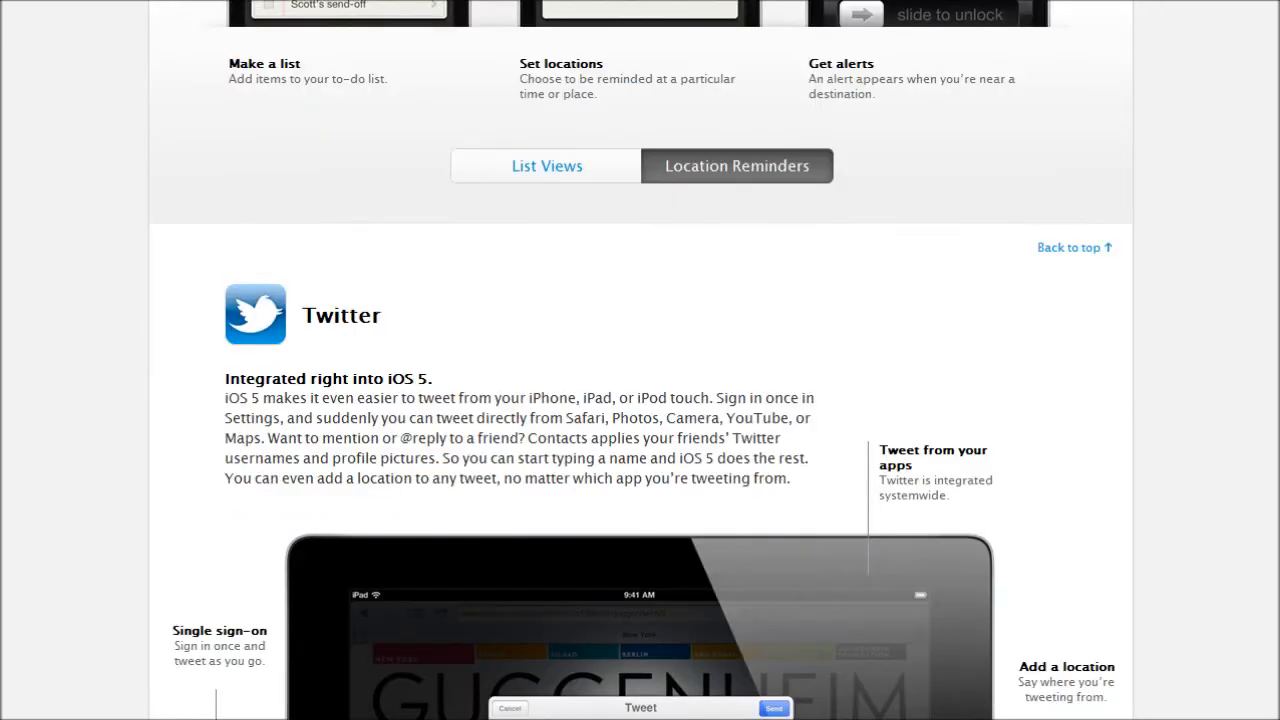
pyautogui.scroll(-3)
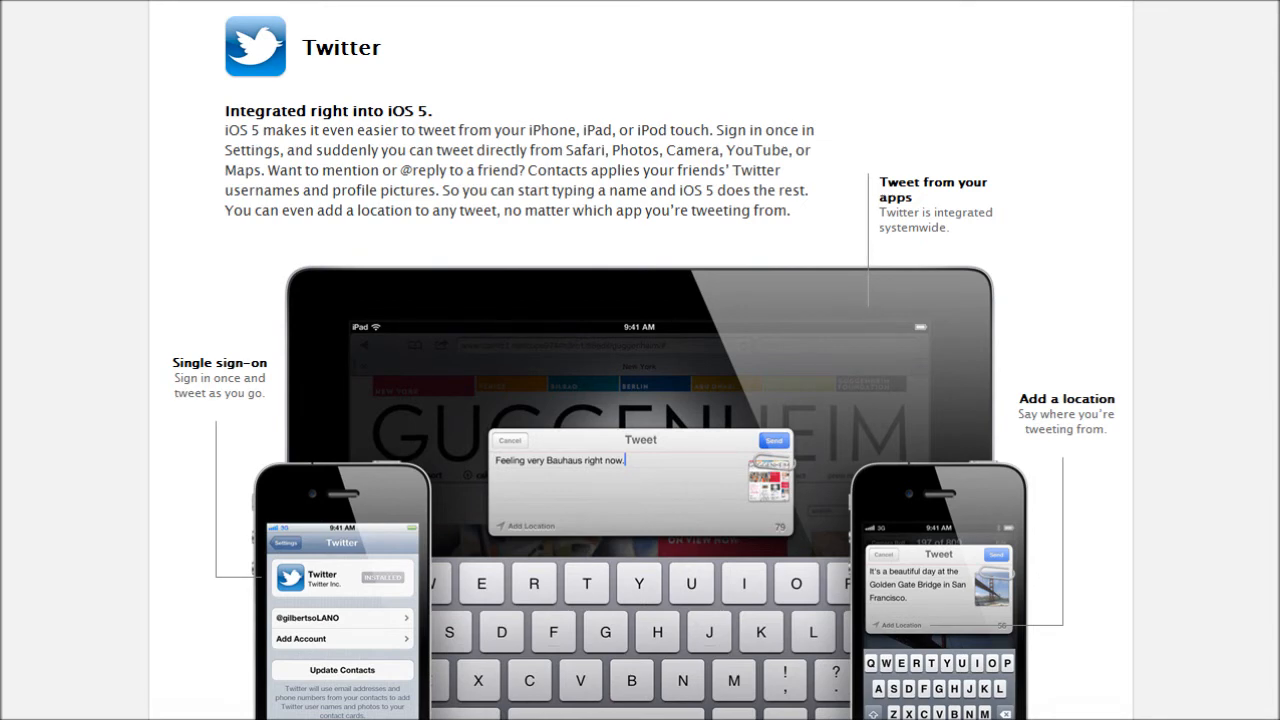
pyautogui.scroll(-3)
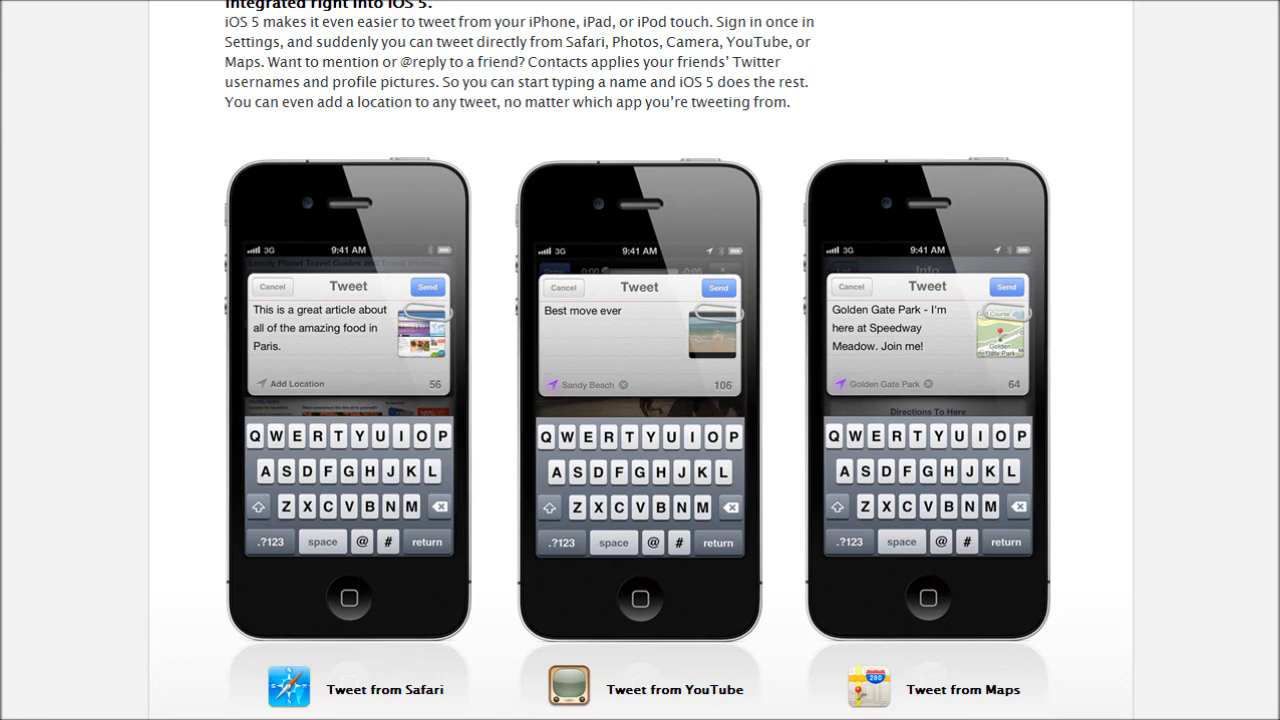
pyautogui.scroll(-3)
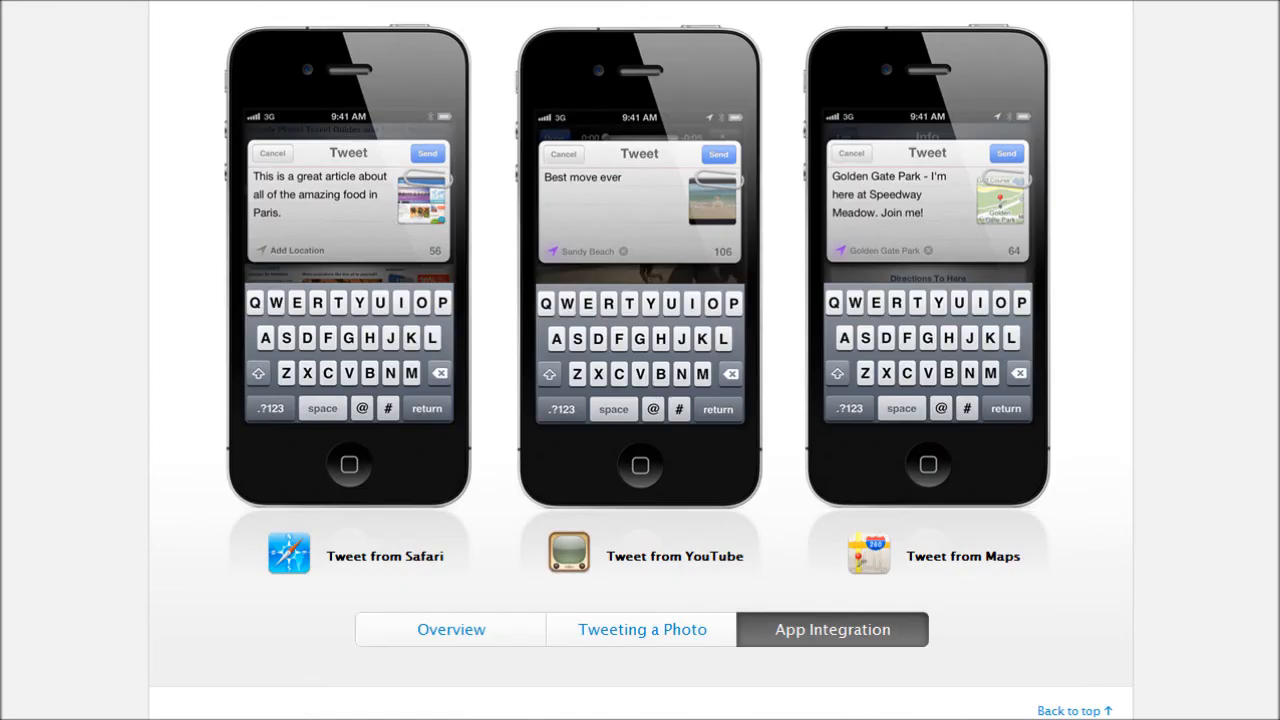
pyautogui.scroll(-3)
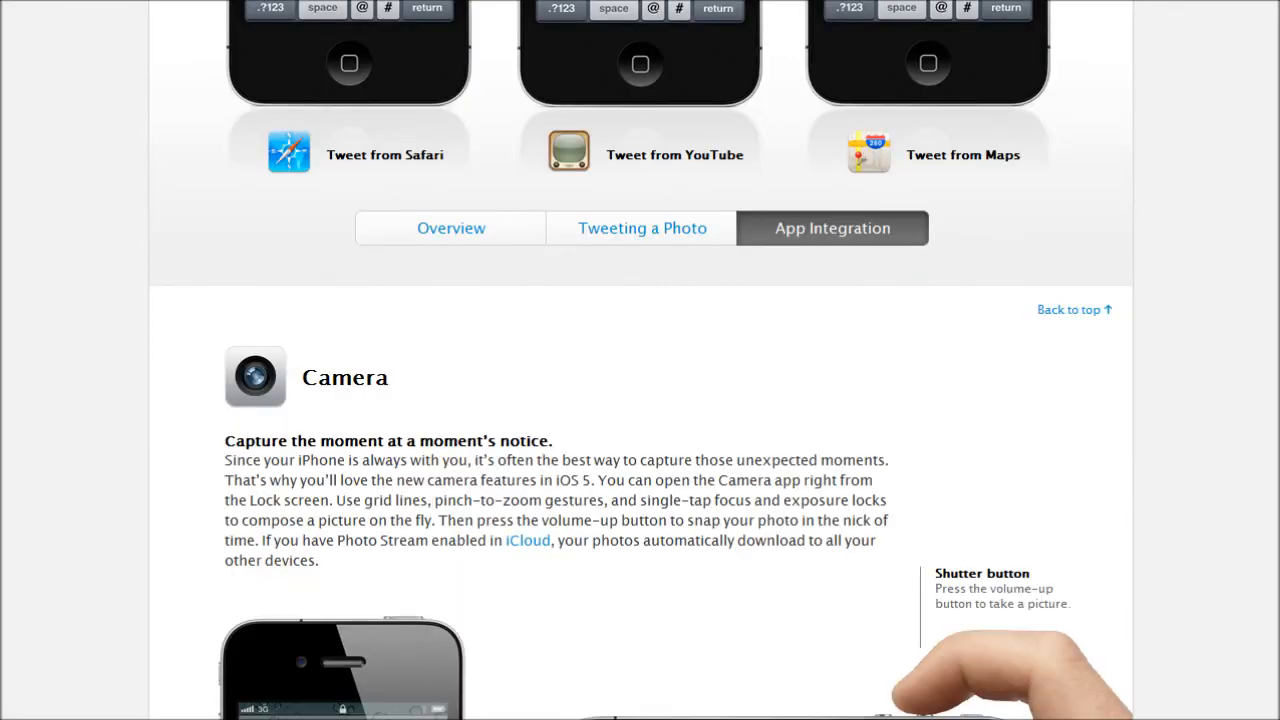
# Step: Scroll into the Camera section until the Quick Access and Composition tabs show
pyautogui.scroll(-3)
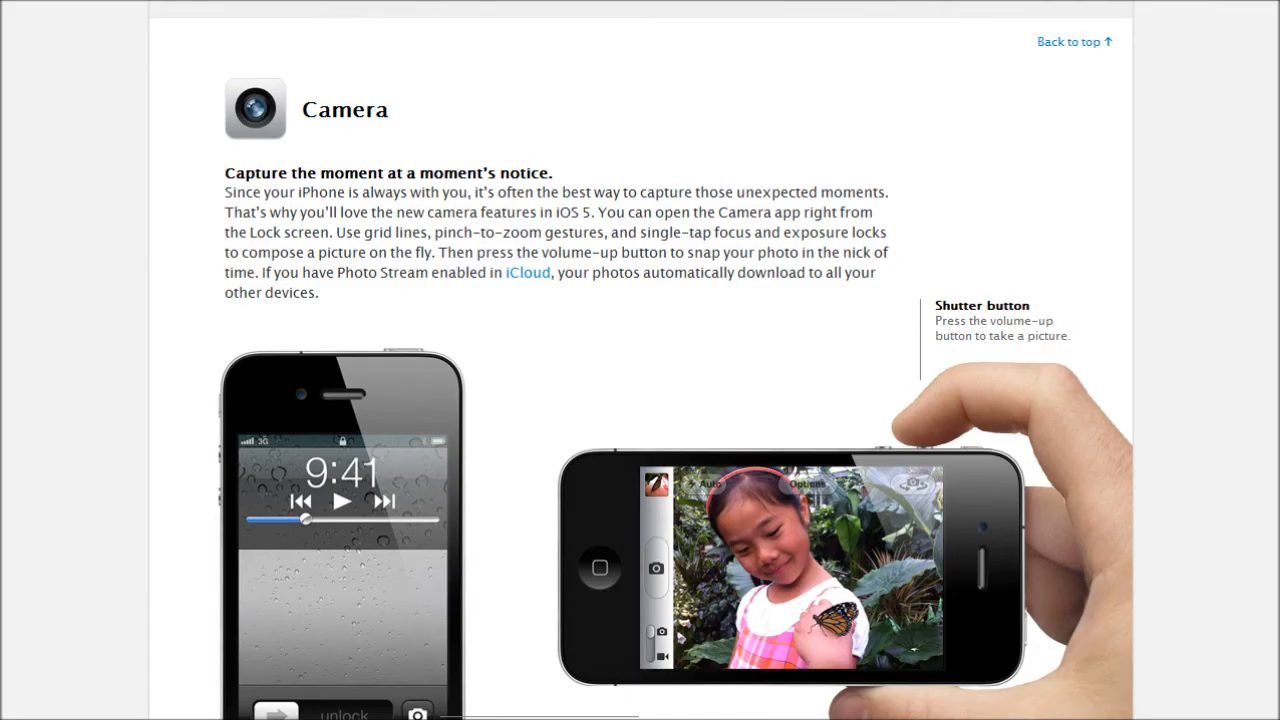
pyautogui.scroll(-3)
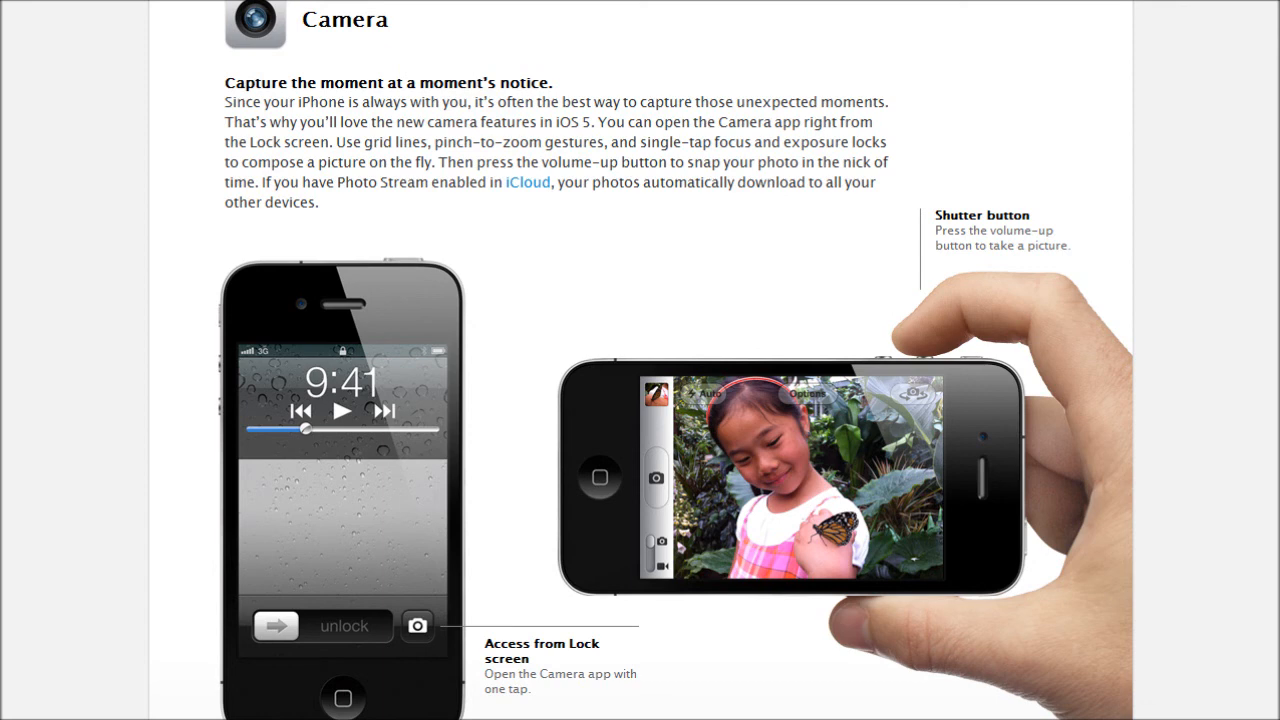
pyautogui.scroll(-3)
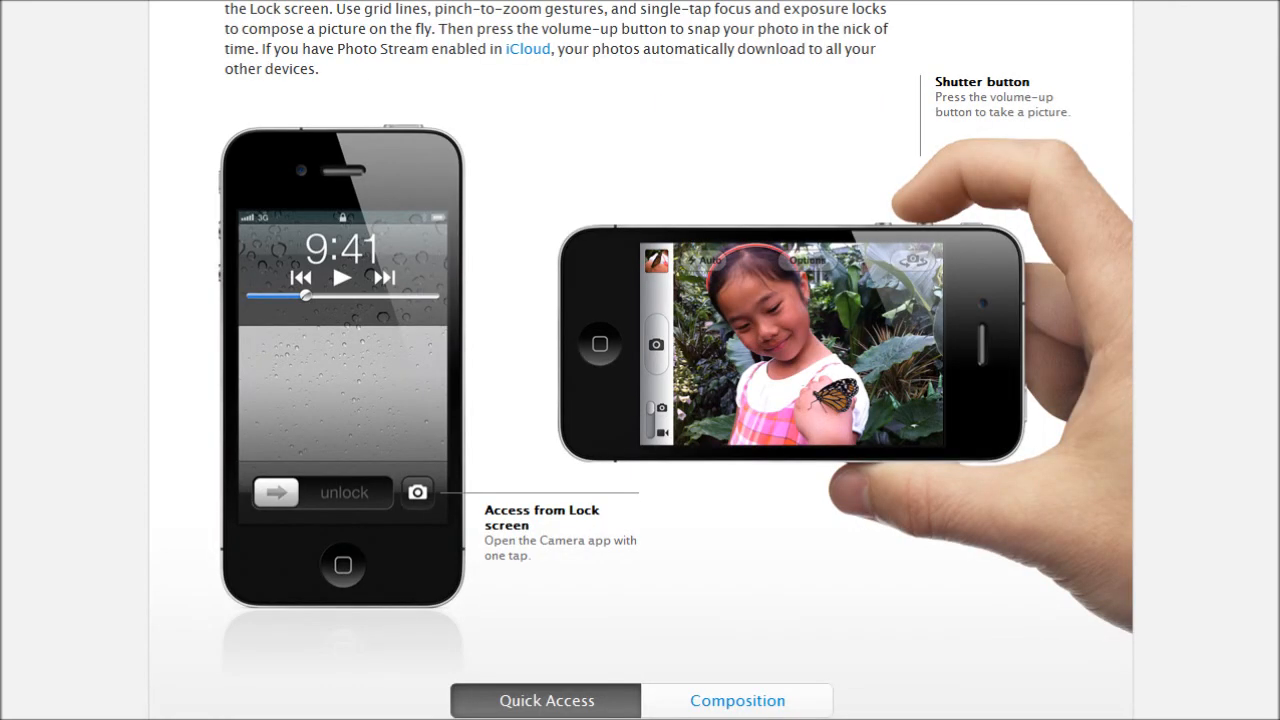